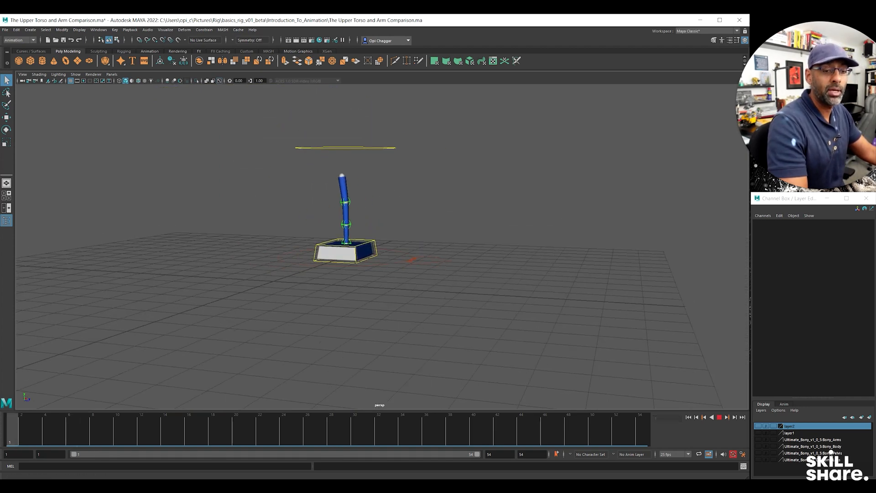
Step: Play and scrub the pendulum animation to review its swing
{"action": "left_click", "coordinate": [719, 418]}
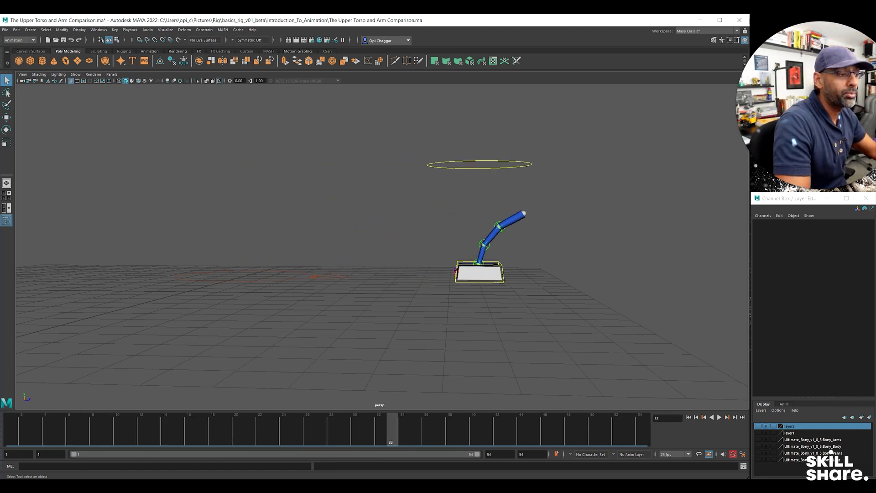
{"action": "left_click_drag", "start_coordinate": [455, 245], "coordinate": [495, 255]}
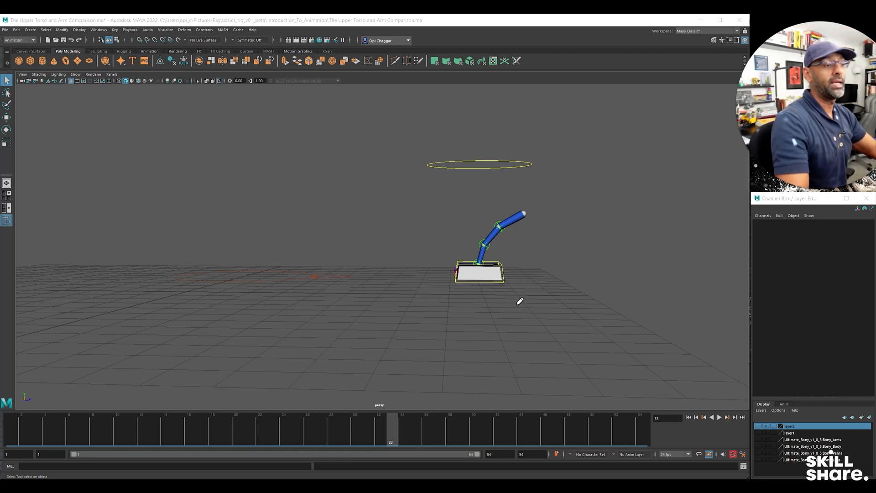
{"action": "left_click", "coordinate": [482, 245]}
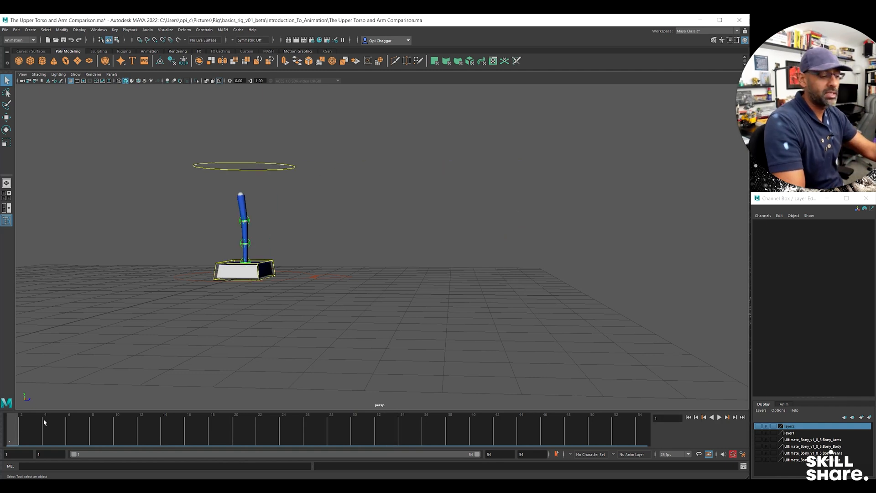
Step: Select the pendulum's top control and base, then reveal the Bony torso rig layers
{"action": "left_click", "coordinate": [235, 263]}
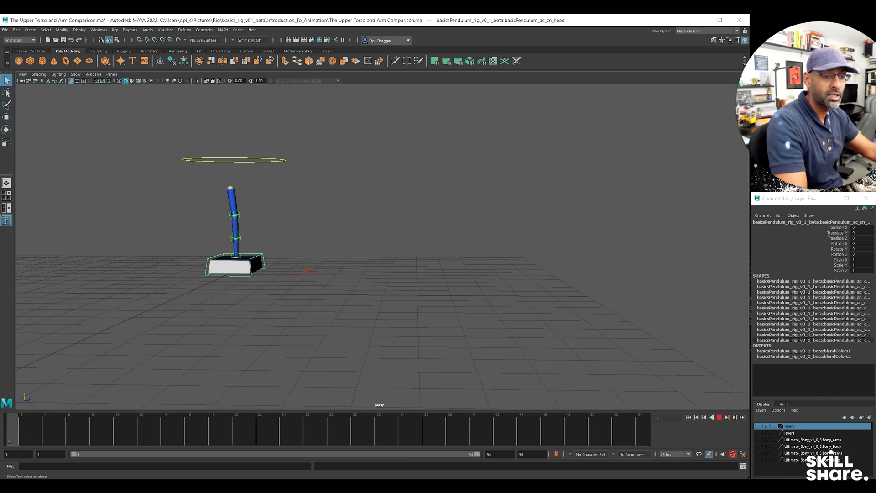
{"action": "left_click", "coordinate": [118, 433]}
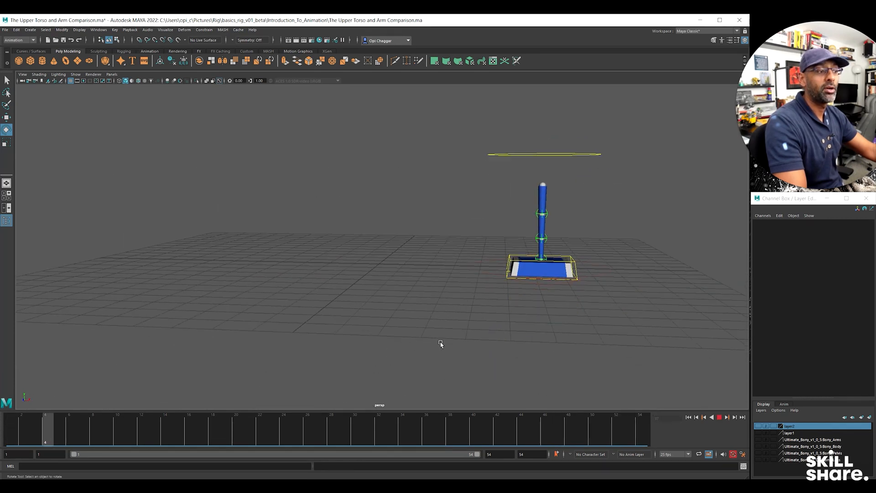
{"action": "left_click", "coordinate": [540, 271]}
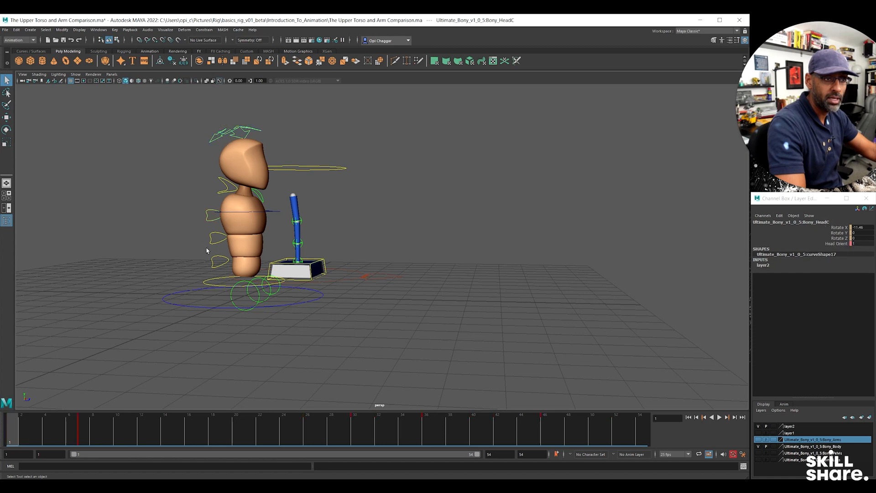
Step: Copy the pendulum tail keys and Paste Selected onto a torso spine control
{"action": "left_click", "coordinate": [303, 255]}
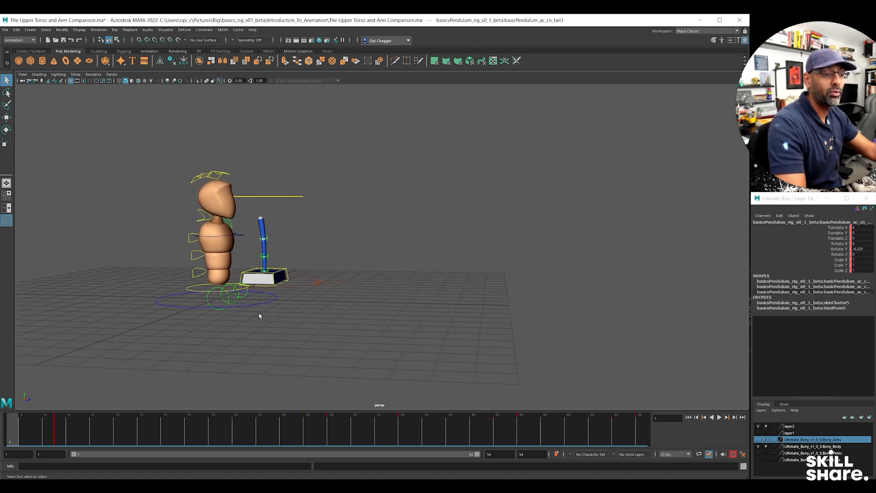
{"action": "left_click", "coordinate": [719, 417]}
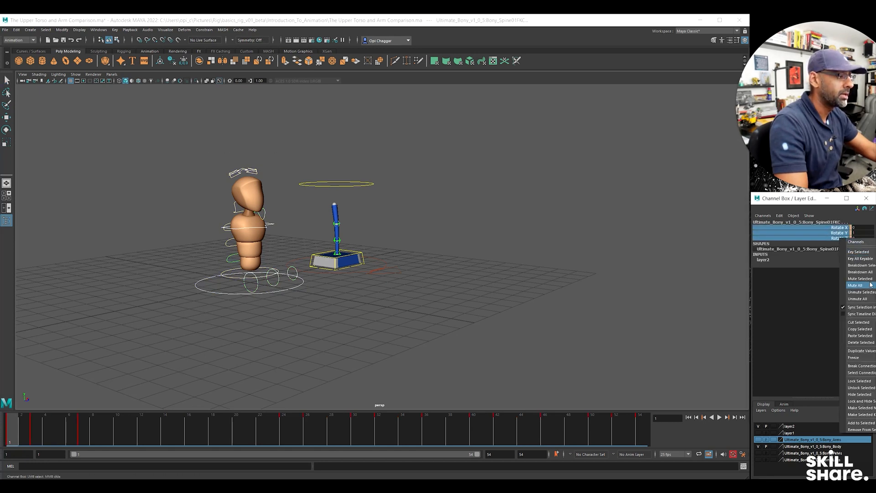
{"action": "left_click", "coordinate": [860, 278]}
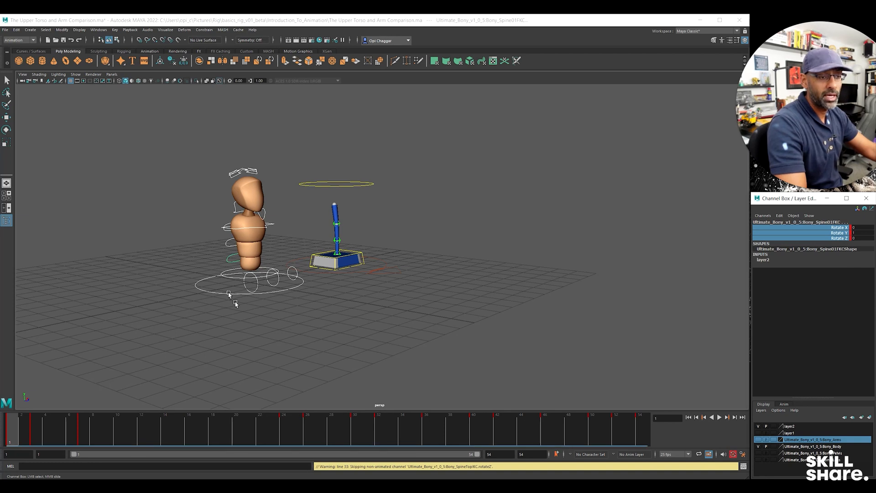
Step: Select the torso root and main body controls to inspect their keys at frame 1
{"action": "left_click", "coordinate": [240, 283]}
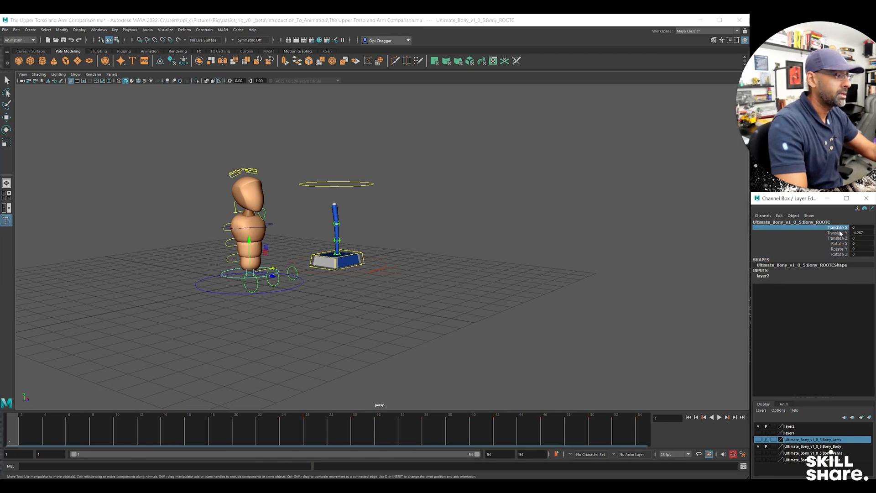
{"action": "left_click", "coordinate": [248, 273]}
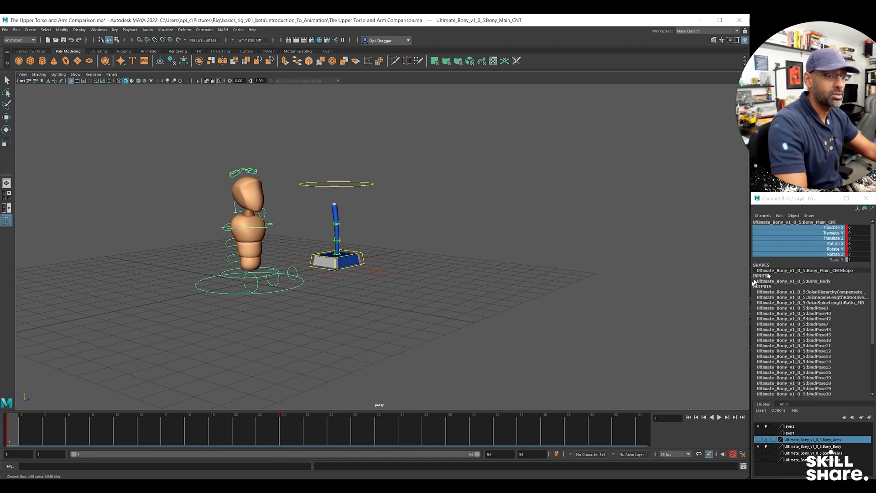
{"action": "left_click", "coordinate": [726, 417]}
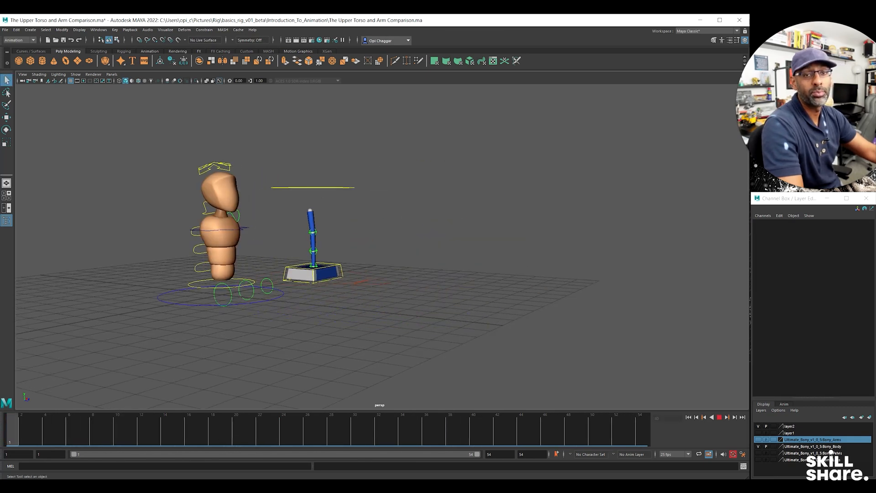
Step: Play back and scrub the Time Slider to watch the torso bend with the pendulum swing
{"action": "left_click", "coordinate": [719, 417]}
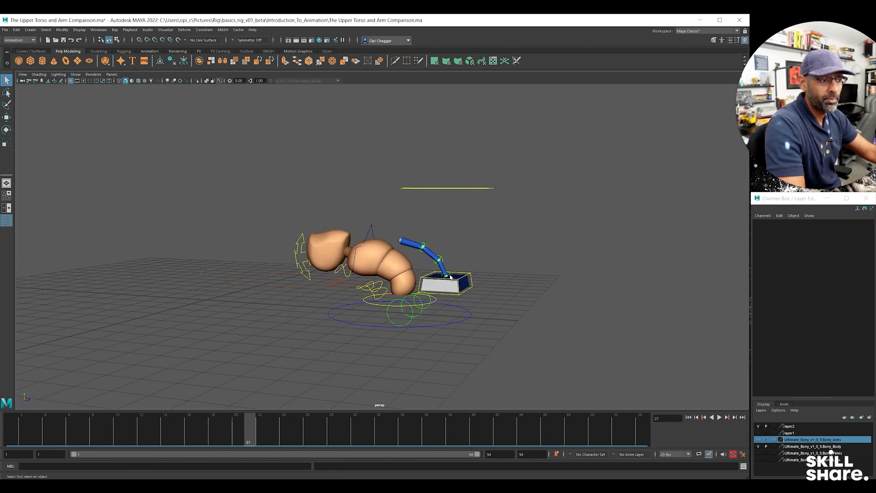
{"action": "left_click", "coordinate": [441, 269]}
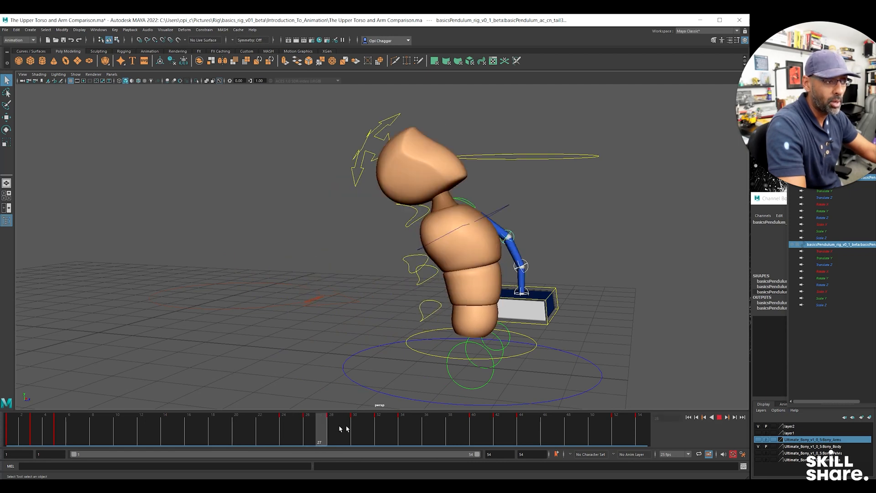
{"action": "left_click_drag", "start_coordinate": [319, 428], "coordinate": [462, 427]}
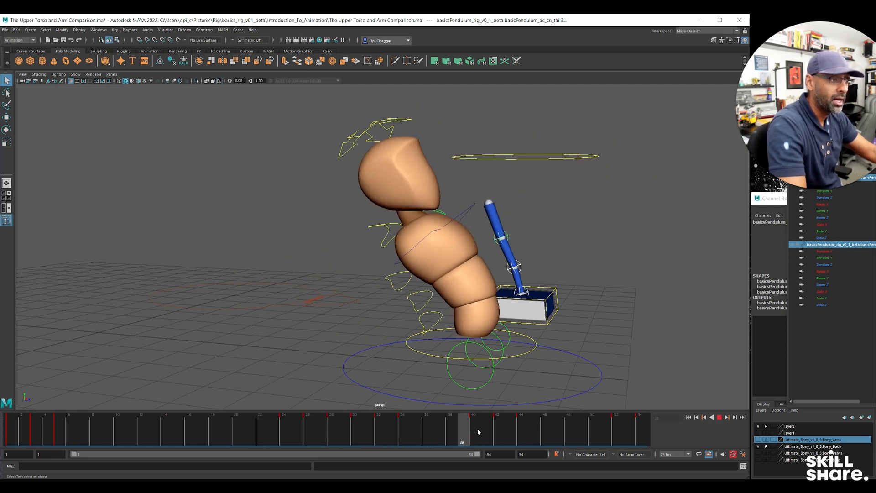
{"action": "left_click_drag", "start_coordinate": [471, 427], "coordinate": [628, 427]}
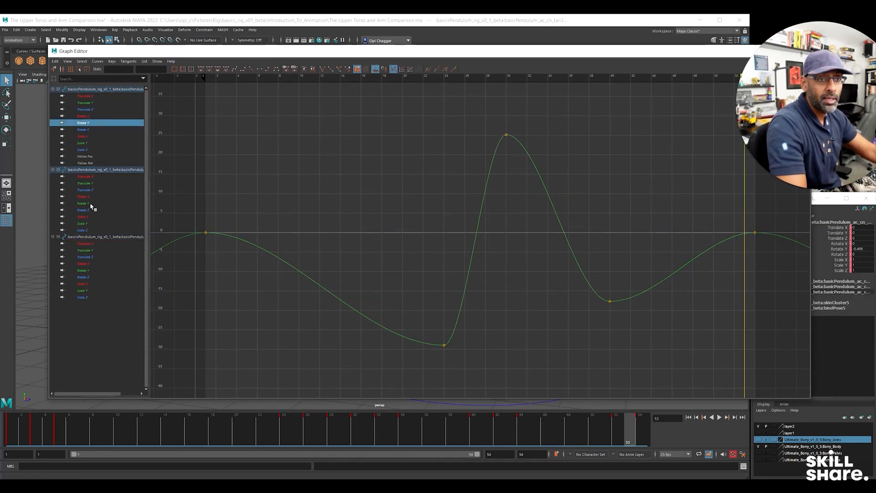
{"action": "left_click", "coordinate": [83, 202]}
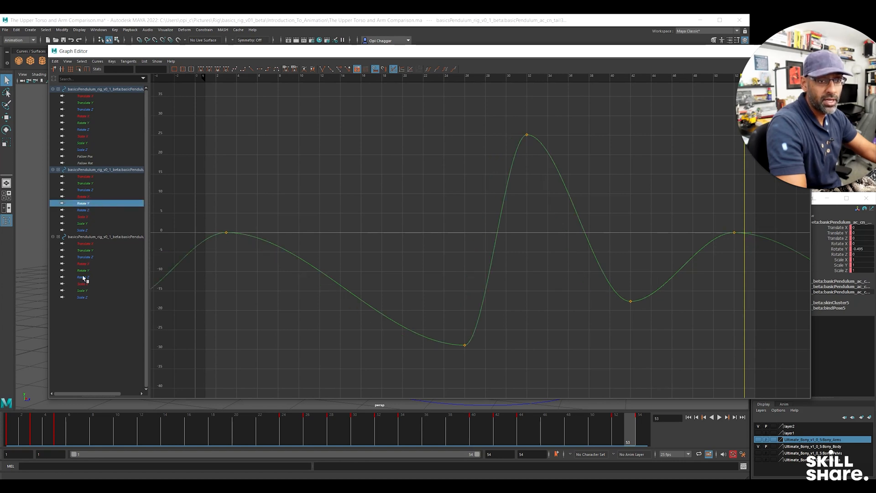
{"action": "left_click", "coordinate": [83, 270]}
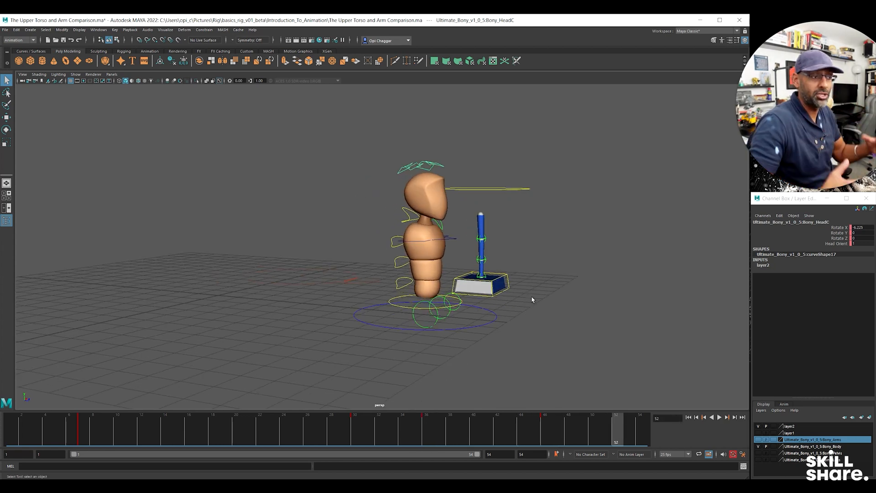
{"action": "mouse_move", "coordinate": [498, 250]}
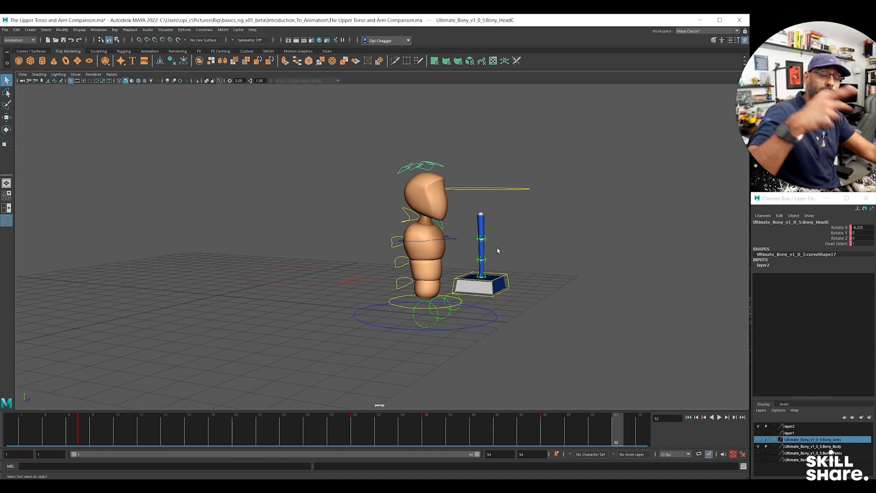
{"action": "mouse_move", "coordinate": [680, 243]}
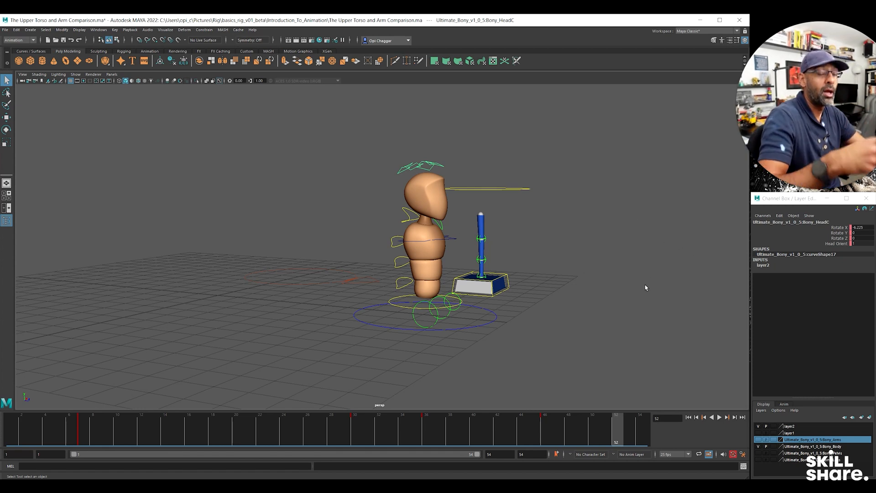
{"action": "mouse_move", "coordinate": [421, 258]}
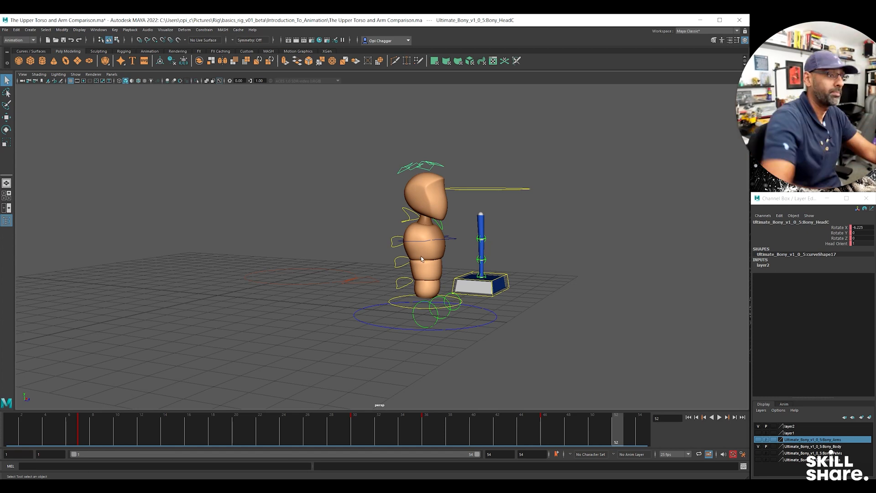
{"action": "mouse_move", "coordinate": [508, 289]}
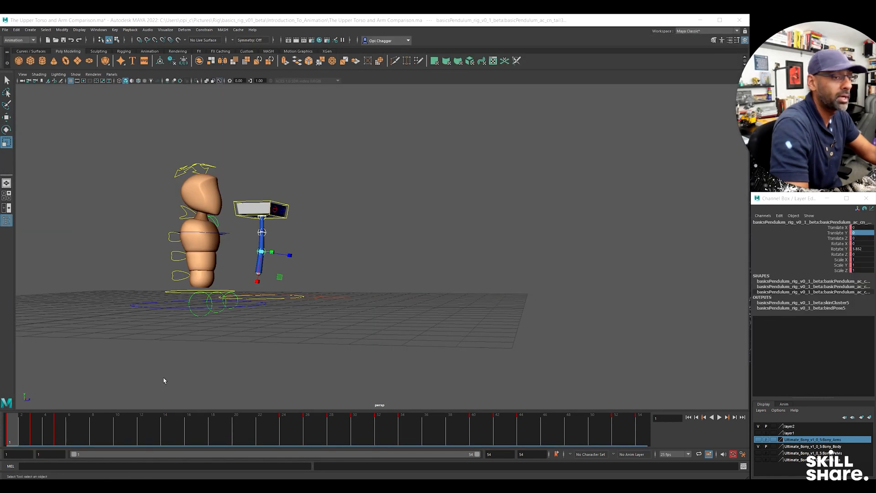
Step: Return to frame 1 and orbit to a front view of the rigs
{"action": "left_click", "coordinate": [725, 417]}
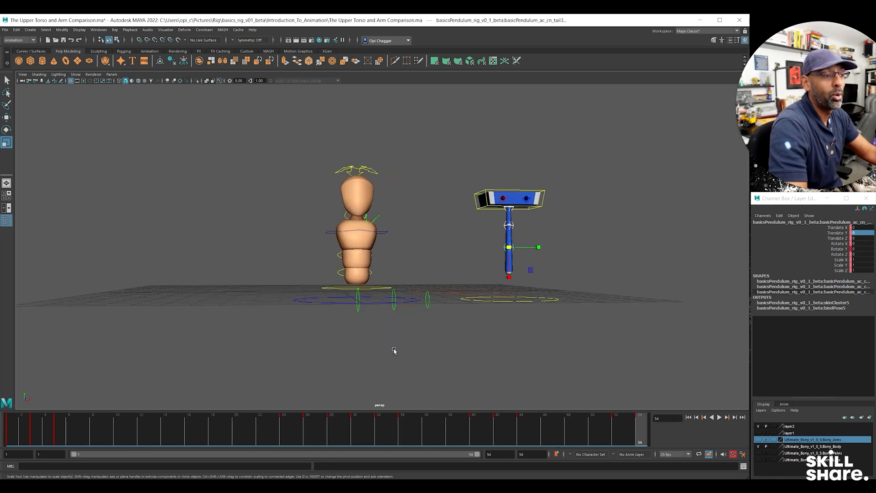
{"action": "left_click_drag", "start_coordinate": [394, 351], "coordinate": [414, 385]}
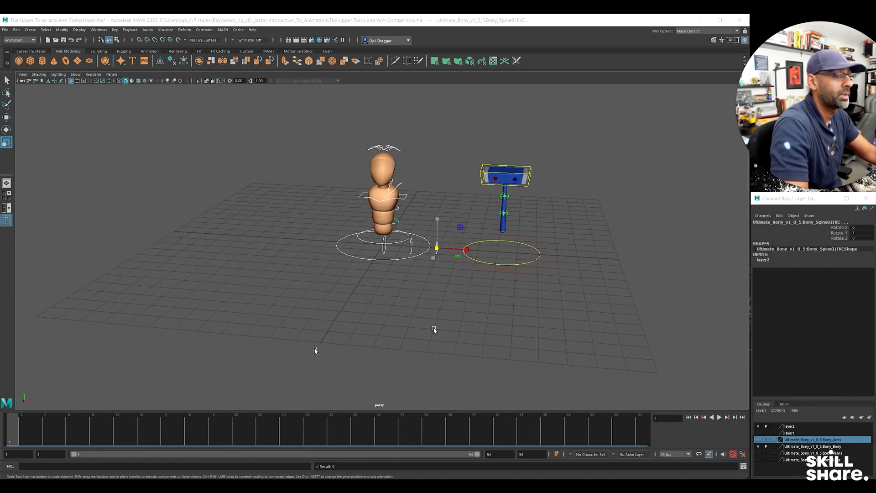
Step: Orbit the camera to look down on the torso rig and pendulum
{"action": "left_click_drag", "start_coordinate": [433, 329], "coordinate": [347, 274]}
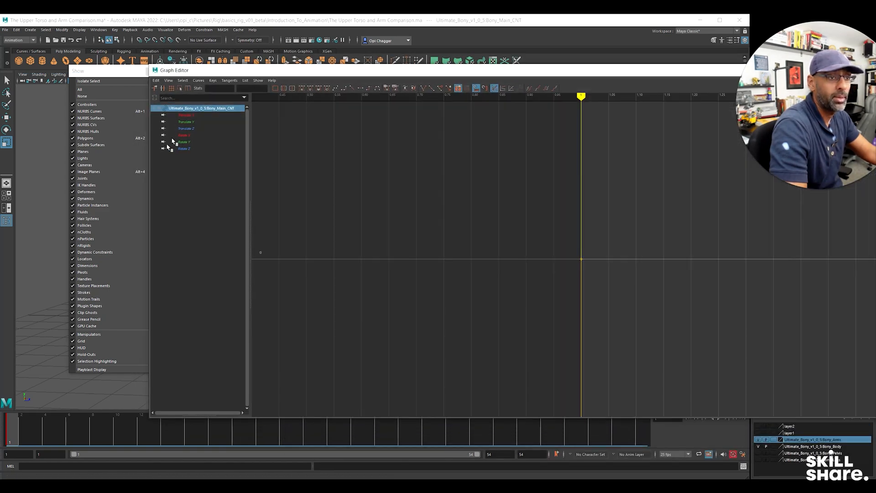
Step: Paste the copied keys onto Main_CNT via Graph Editor Edit > Paste and load the pendulum curves
{"action": "left_click", "coordinate": [156, 80]}
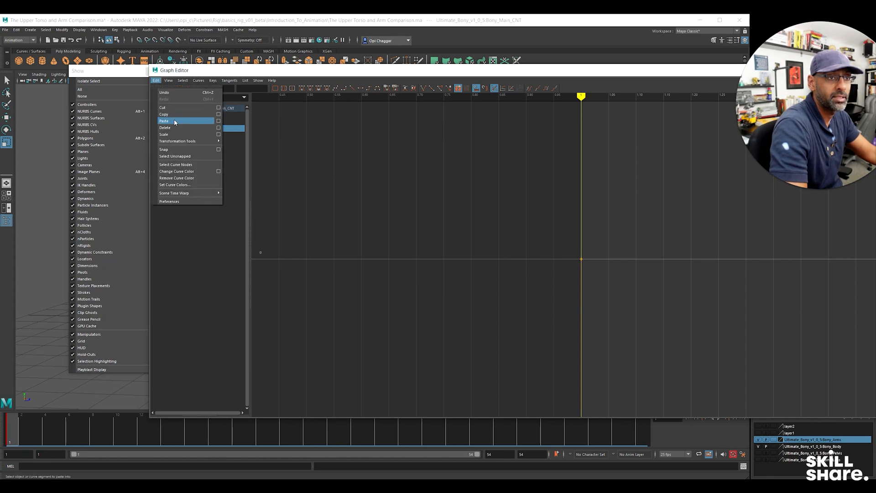
{"action": "left_click", "coordinate": [163, 120]}
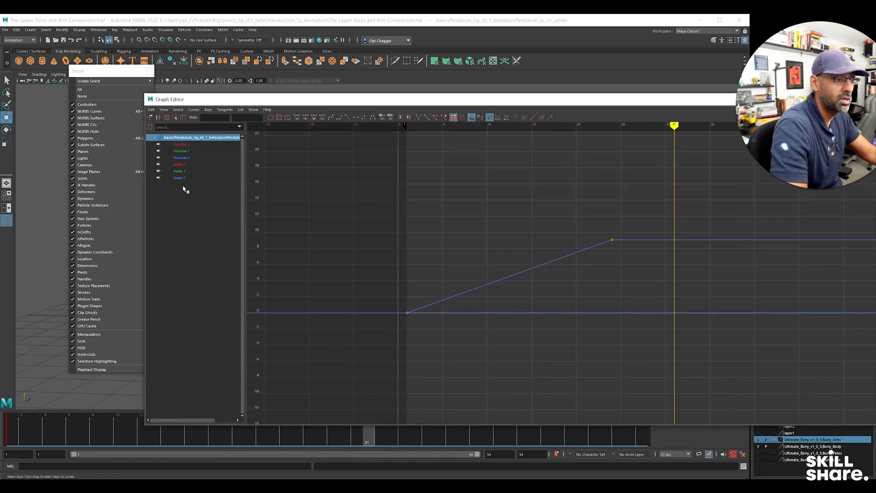
{"action": "left_click", "coordinate": [181, 158]}
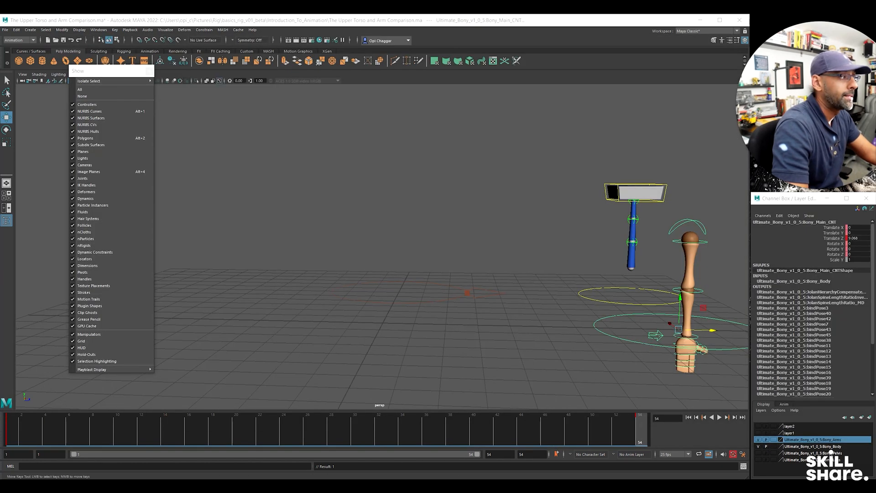
Step: Select Bony_Main_CNT, move the arm rig beside the pendulum and orbit to see both
{"action": "left_click", "coordinate": [719, 417]}
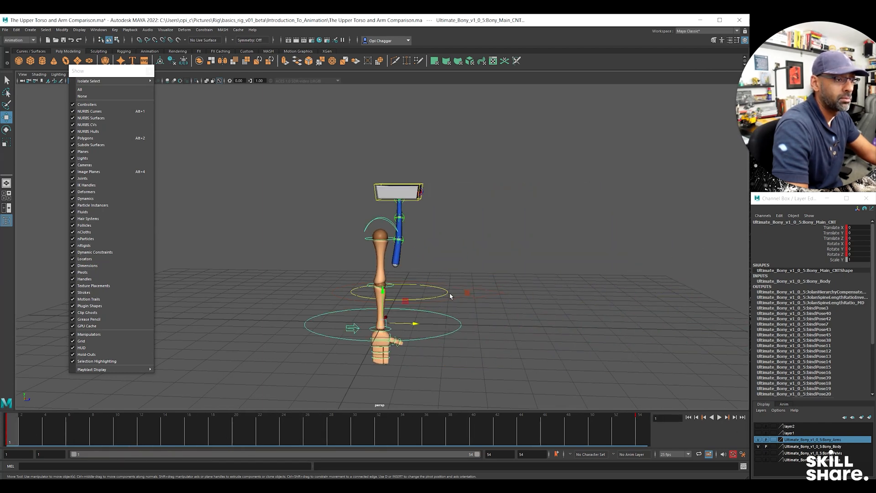
{"action": "left_click", "coordinate": [260, 427]}
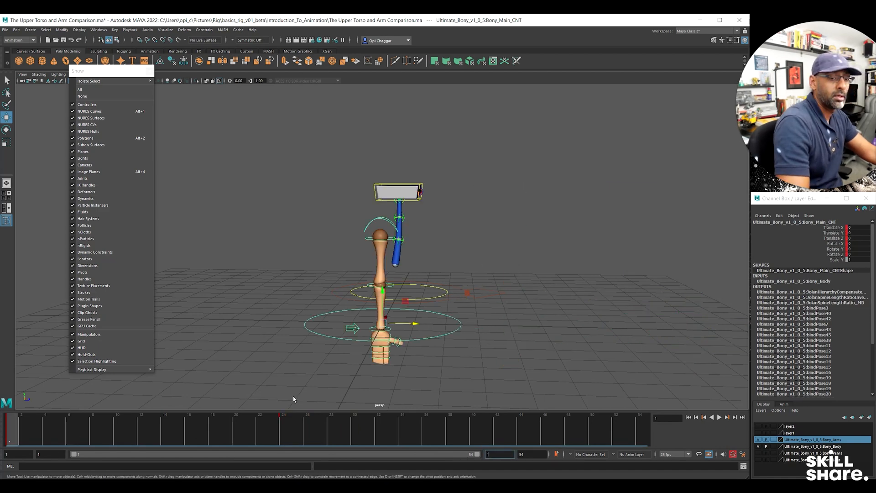
{"action": "left_click", "coordinate": [726, 418]}
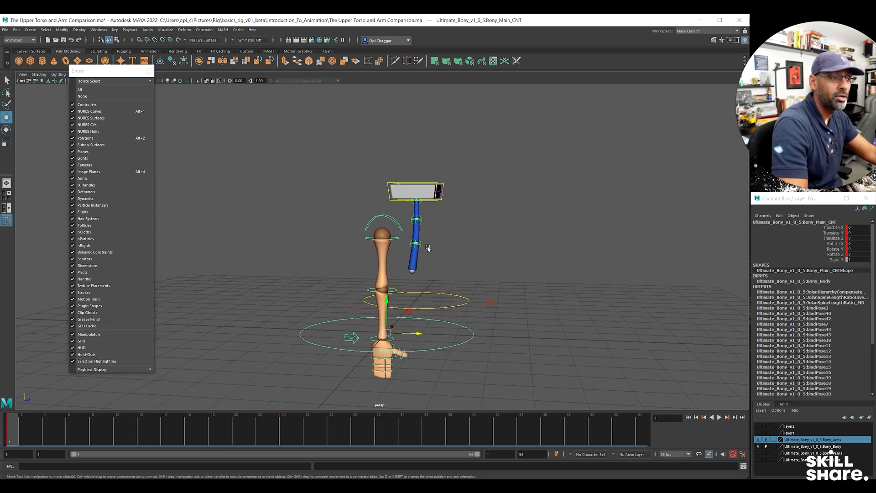
{"action": "left_click_drag", "start_coordinate": [427, 248], "coordinate": [310, 179]}
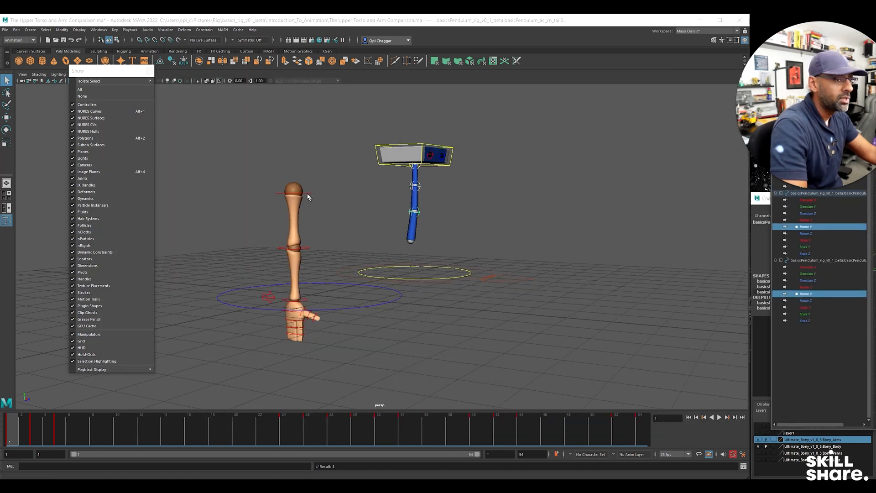
Step: Select the pendulum control's Rotate Y channel in the Graph Editor outliner
{"action": "left_click", "coordinate": [295, 192]}
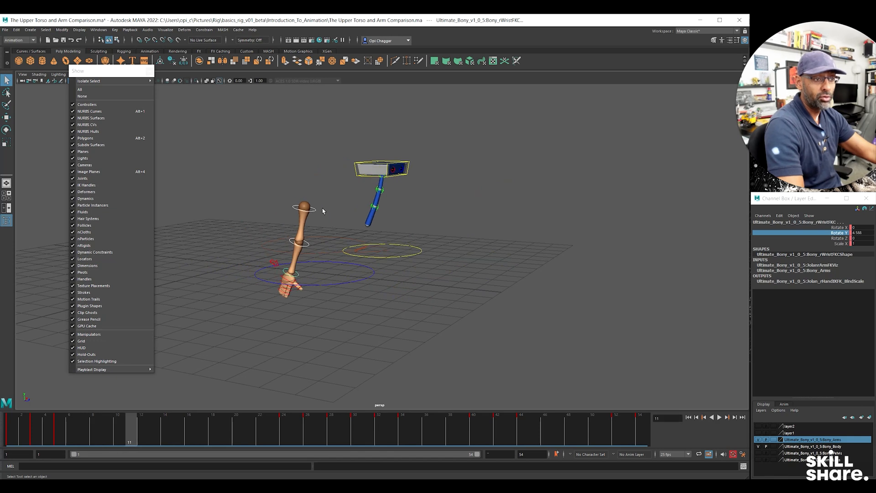
Step: Paste the Rotate Y keys onto rShoulderFKC and rWristFKC with the wrist keys offset later
{"action": "left_click", "coordinate": [302, 208]}
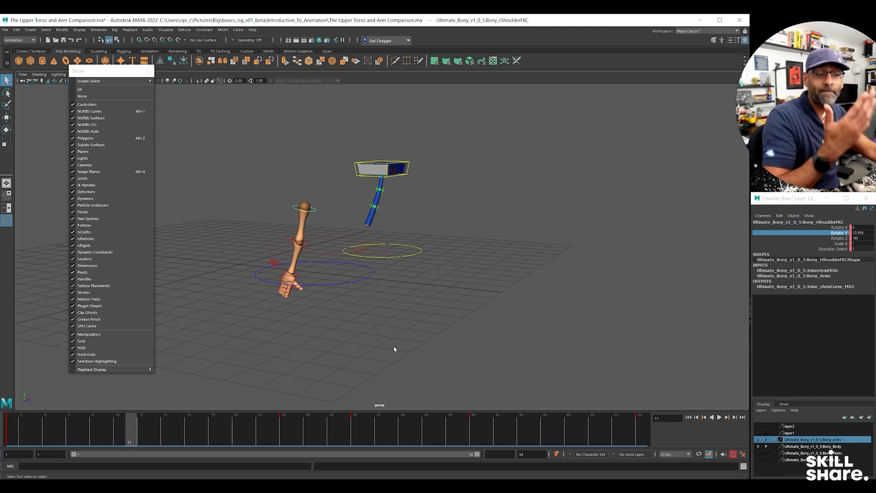
{"action": "mouse_move", "coordinate": [325, 375]}
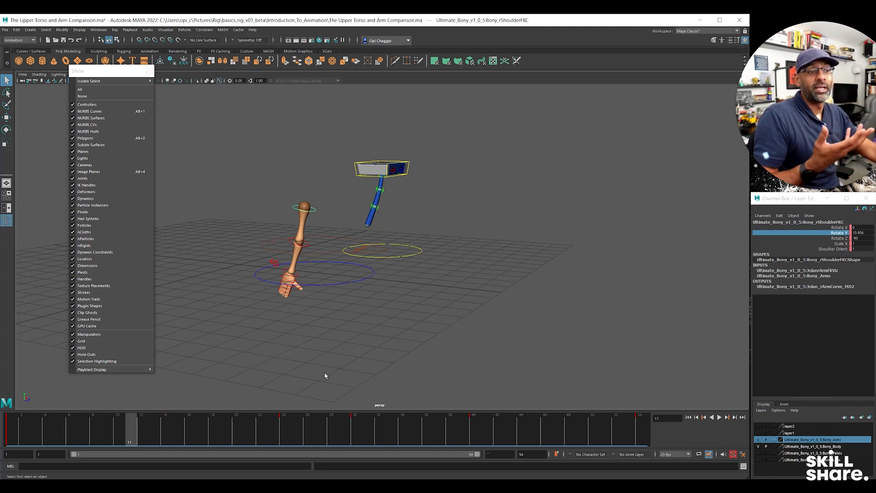